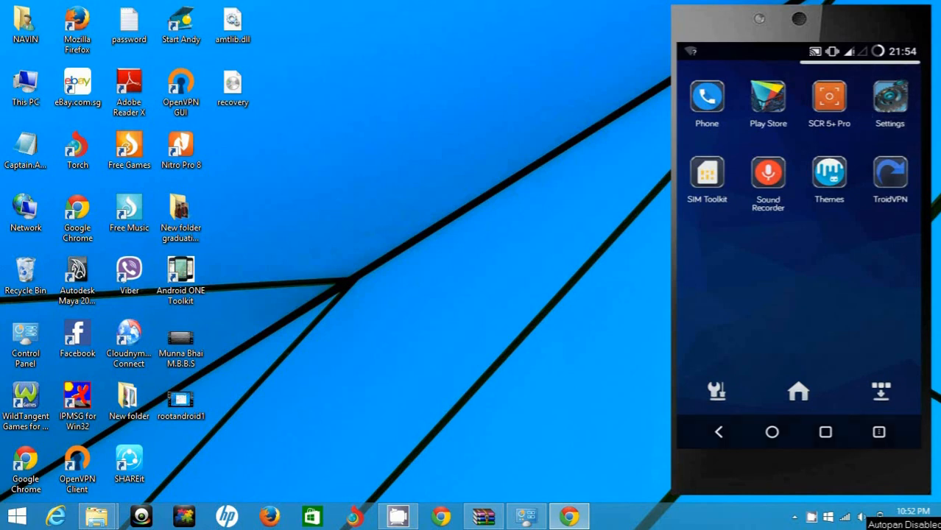
- In Settings > About phone, tap Build number until developer mode is unlocked
left_click(889, 95)
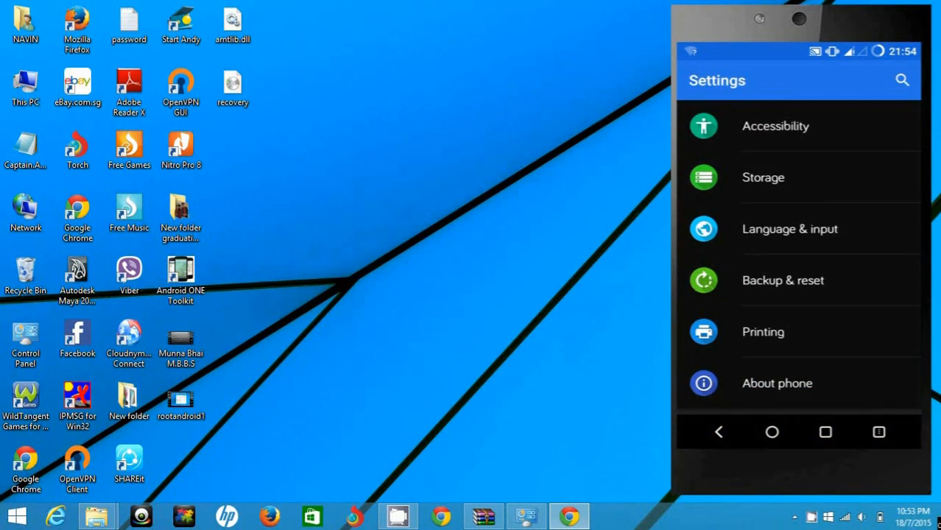
left_click(777, 382)
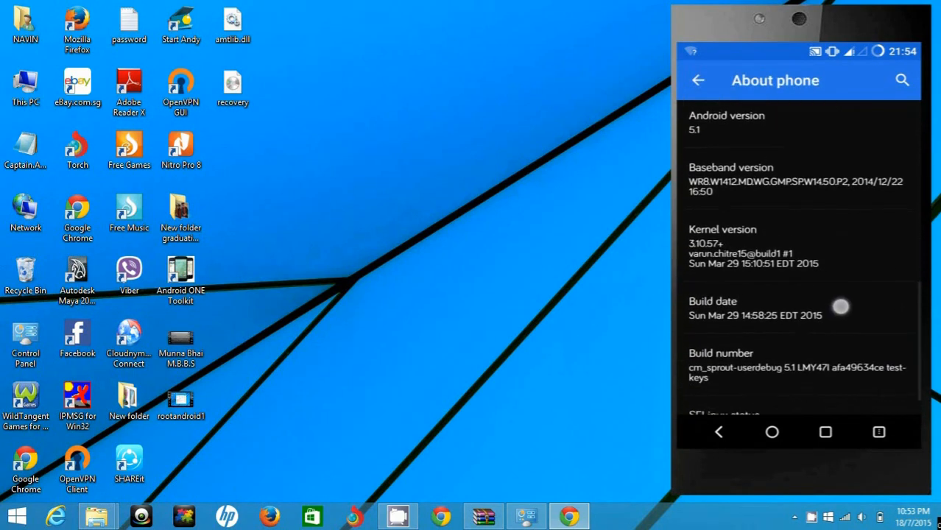
scroll("down", 3)
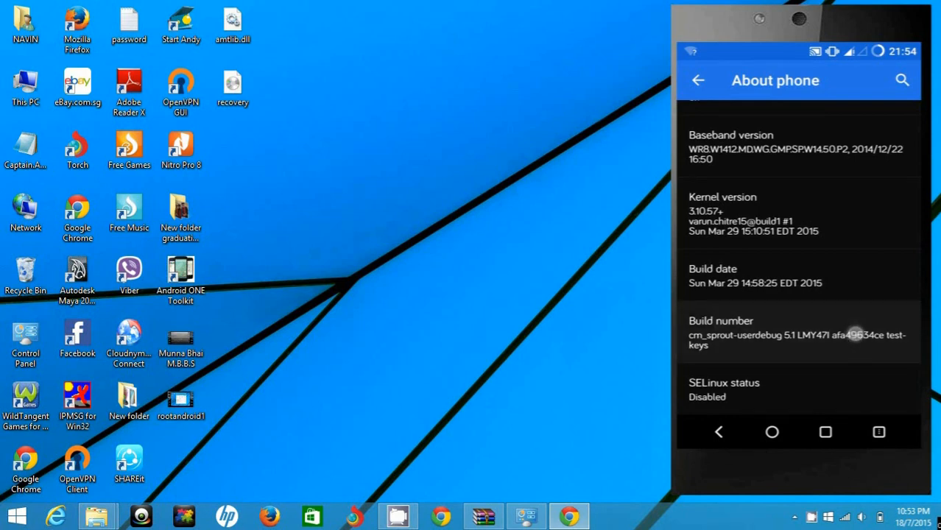
left_click(798, 332)
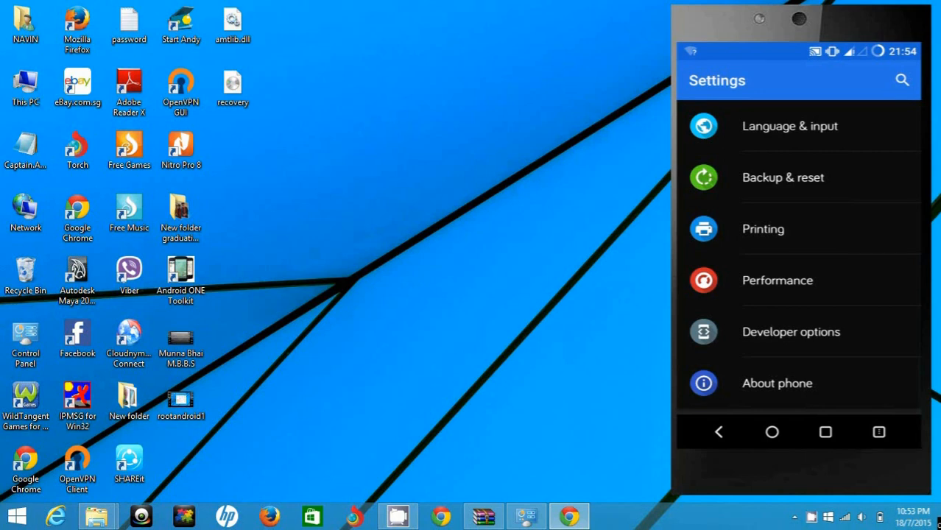
- In Developer options, scroll to Debugging and switch on Android debugging
left_click(790, 331)
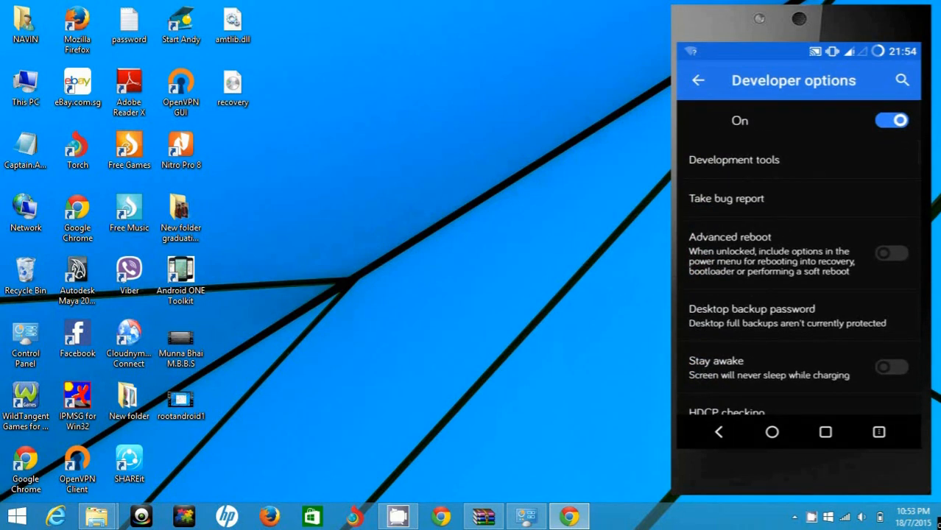
scroll("down", 3)
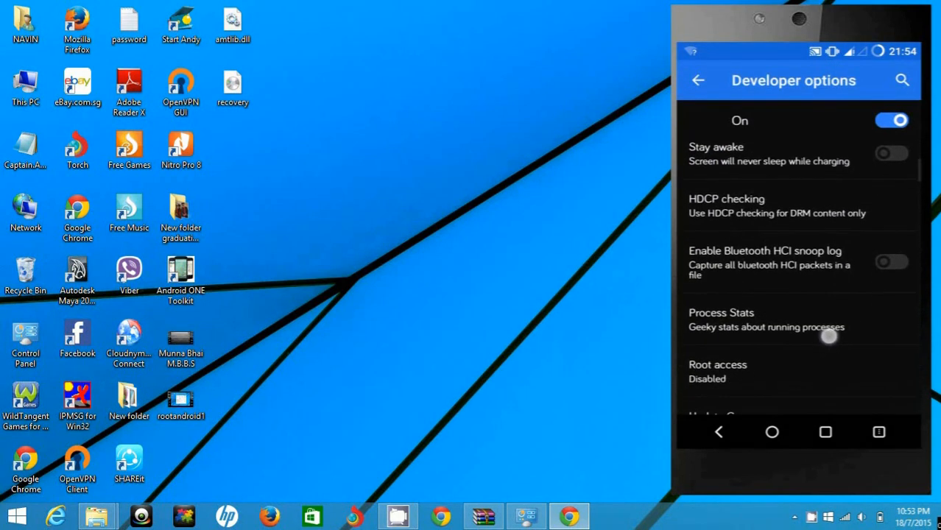
scroll("down", 3)
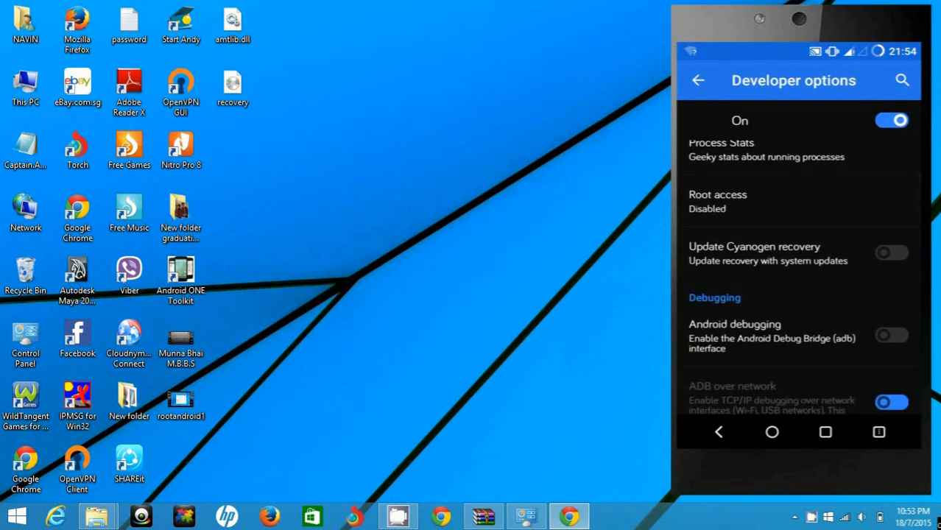
left_click(891, 336)
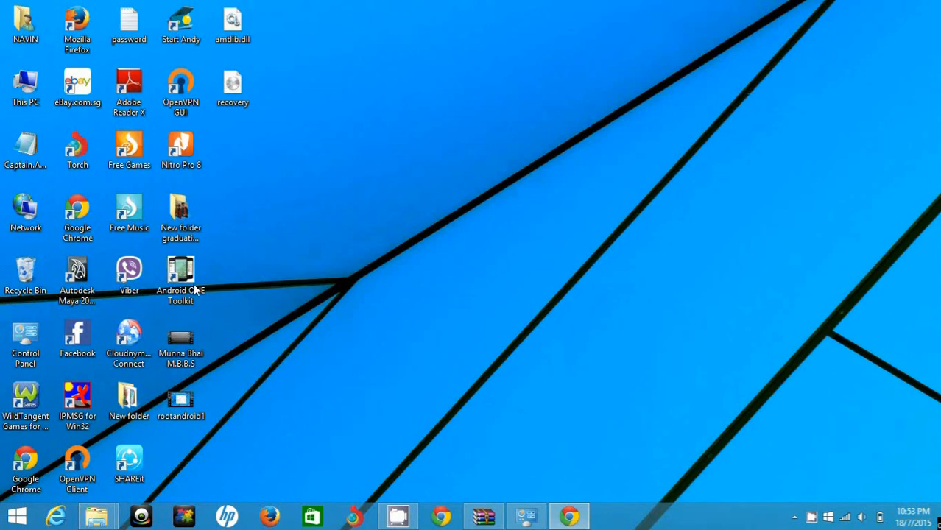
- Launch Android ONE Toolkit and run Install Drivers to install the ADB drivers
double_click(179, 280)
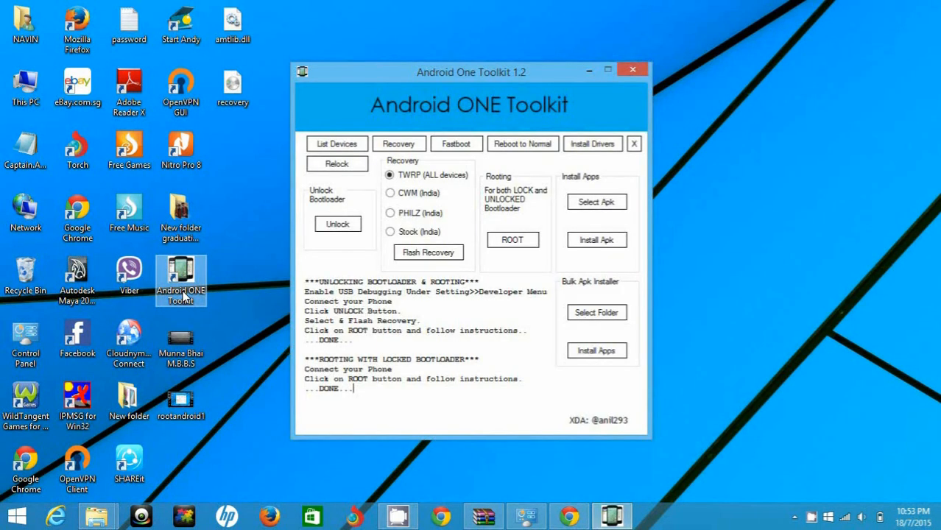
mouse_move(592, 144)
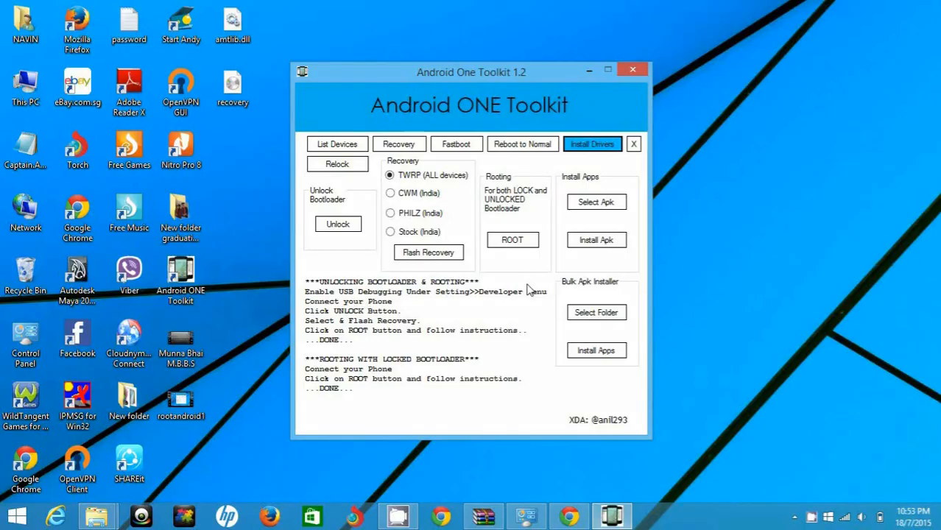
left_click(592, 144)
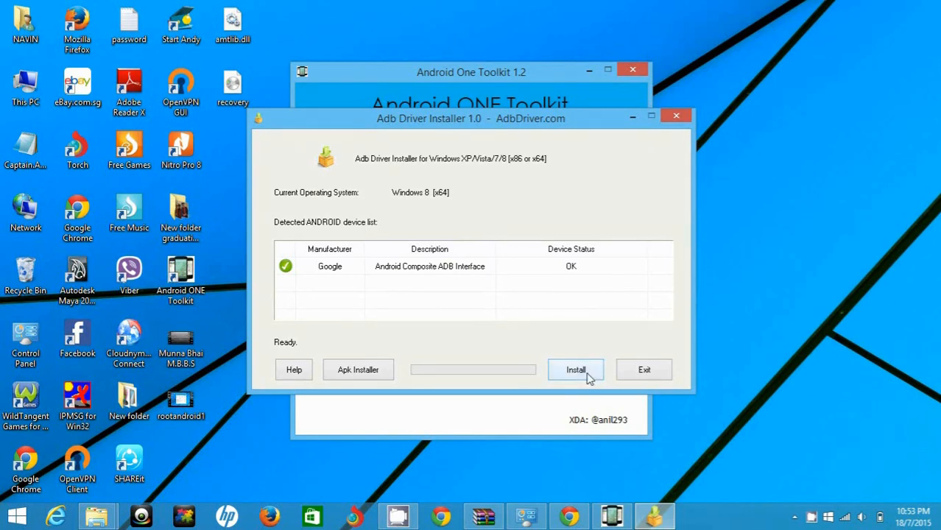
left_click(576, 369)
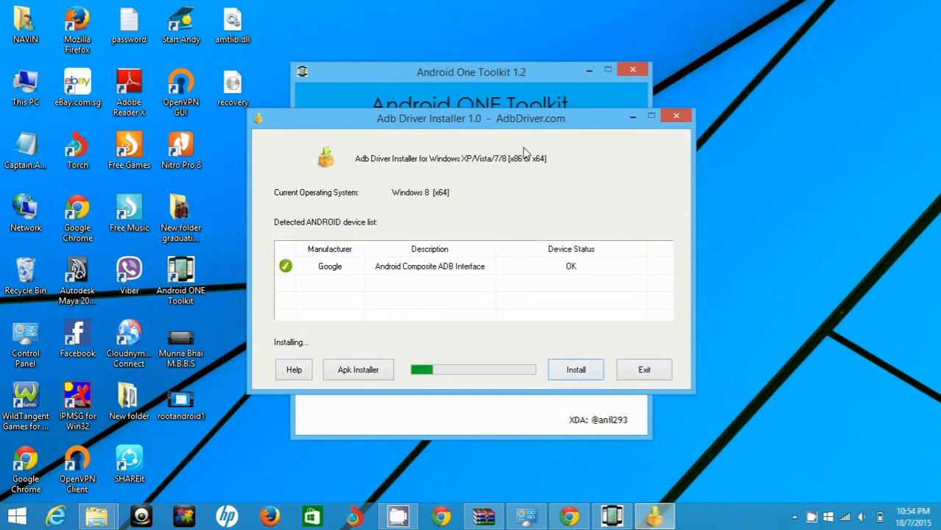
left_click_drag(471, 118, 471, 93)
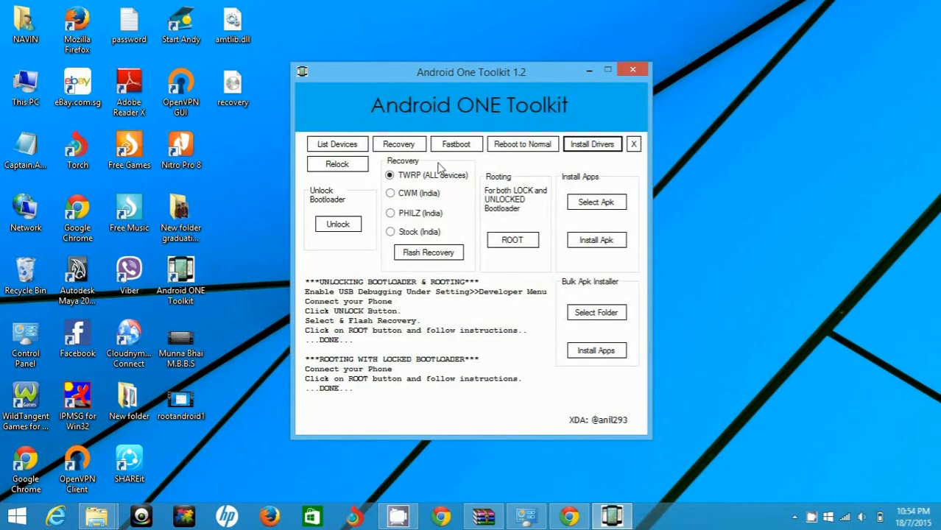
- Start ROOT in the Rooting section, copying update.zip and rebooting the phone to fastboot
left_click(512, 240)
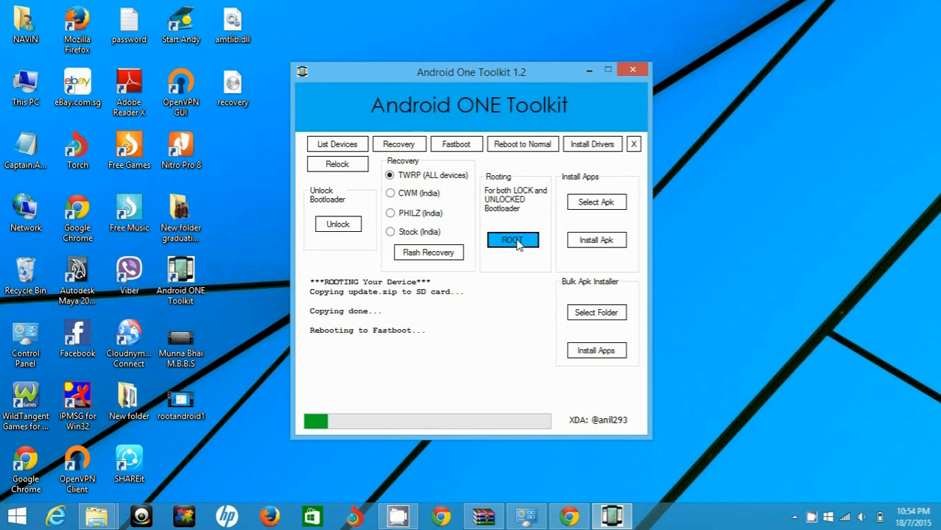
mouse_move(321, 346)
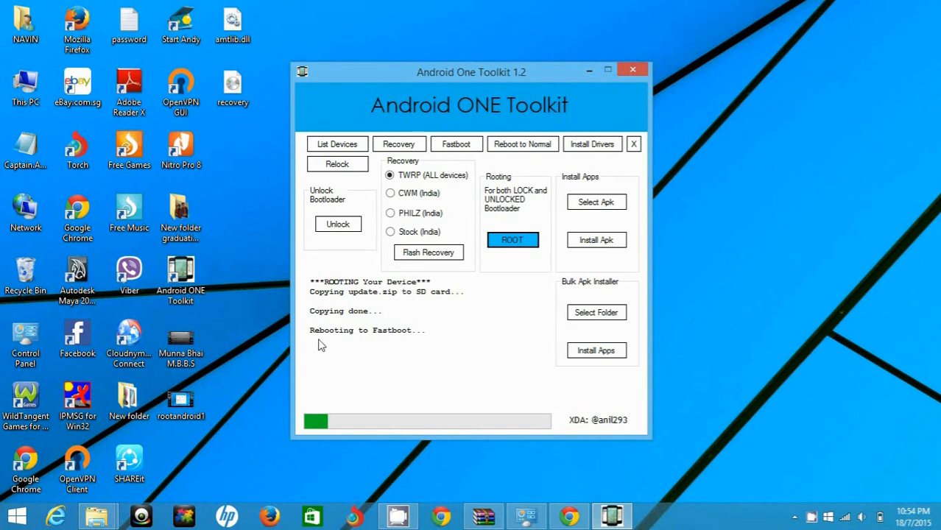
mouse_move(380, 377)
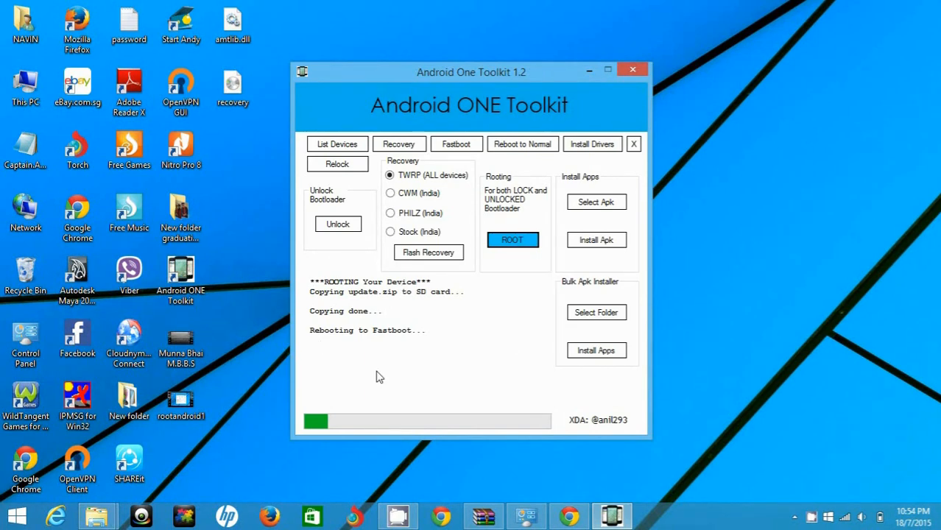
mouse_move(371, 358)
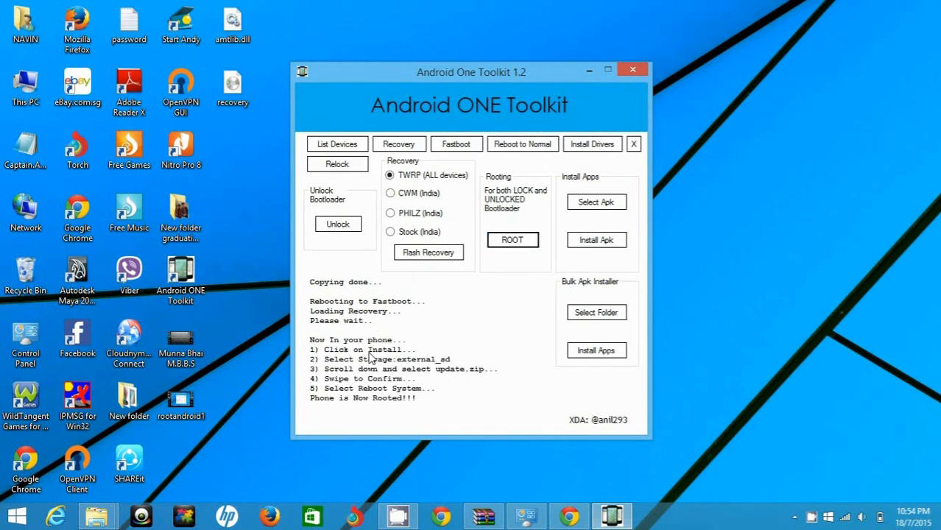
mouse_move(360, 349)
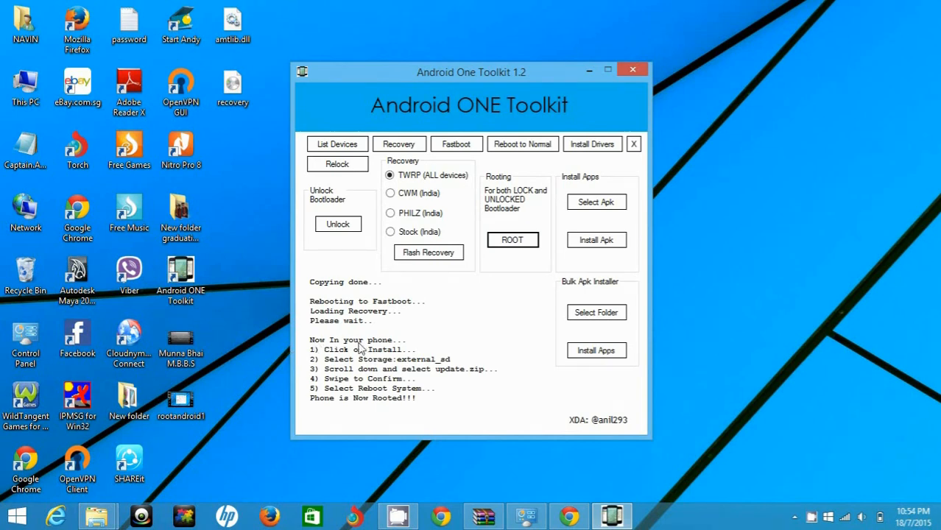
mouse_move(304, 354)
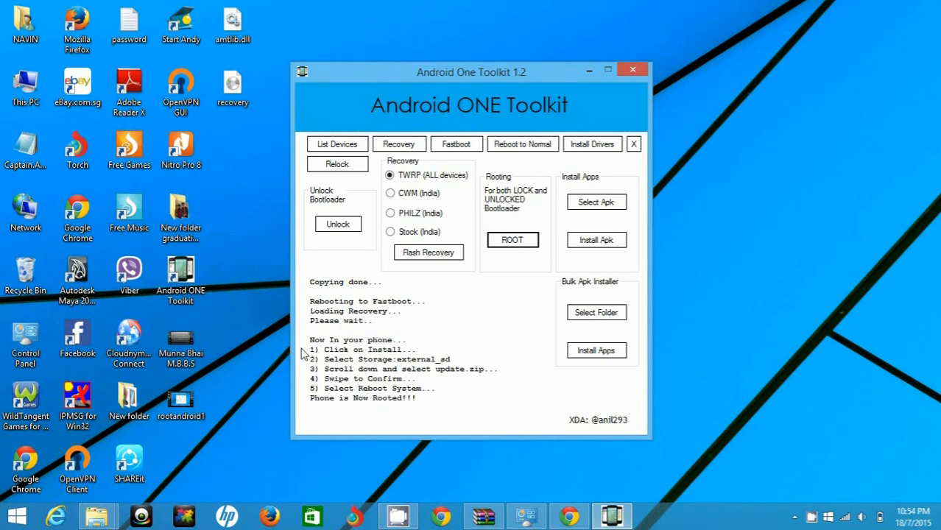
mouse_move(377, 346)
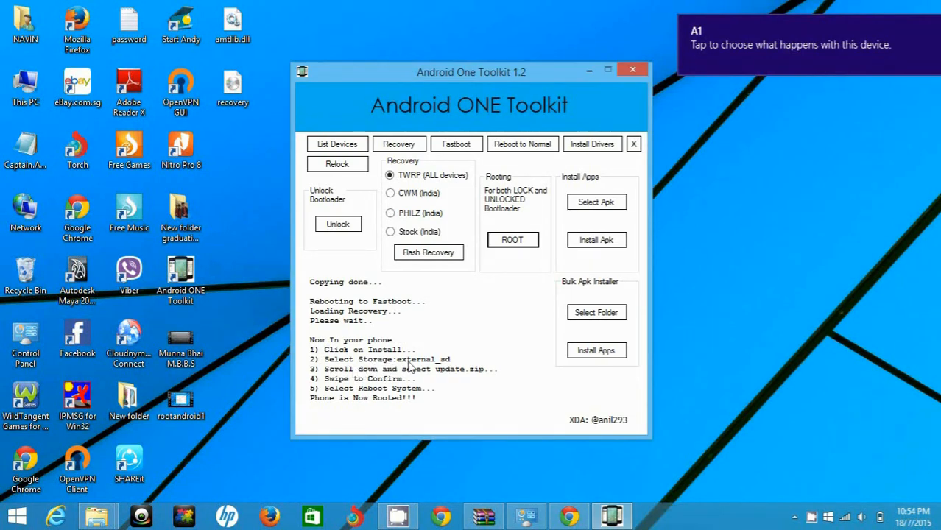
mouse_move(334, 379)
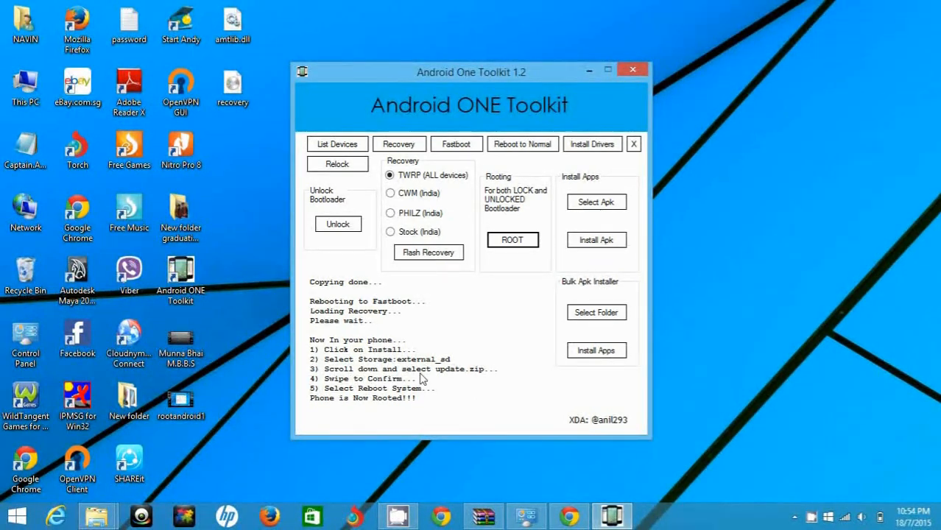
mouse_move(449, 378)
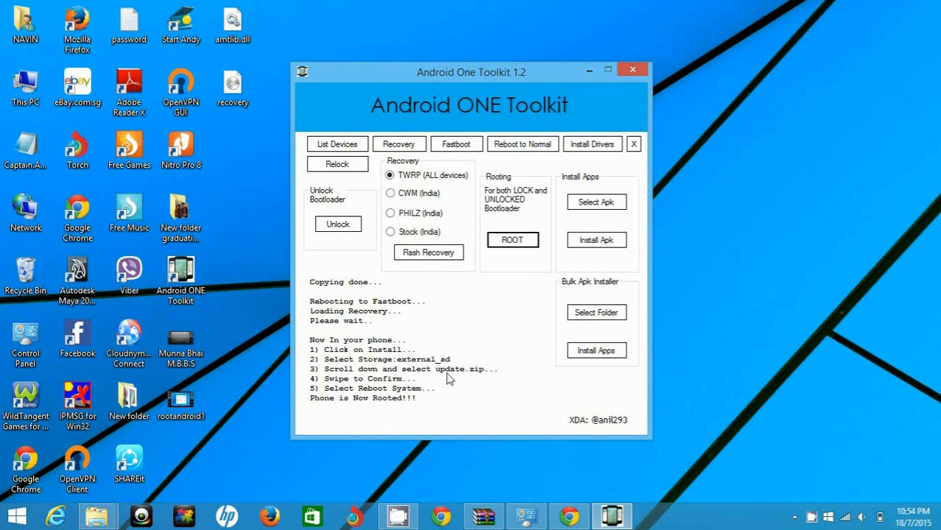
mouse_move(474, 415)
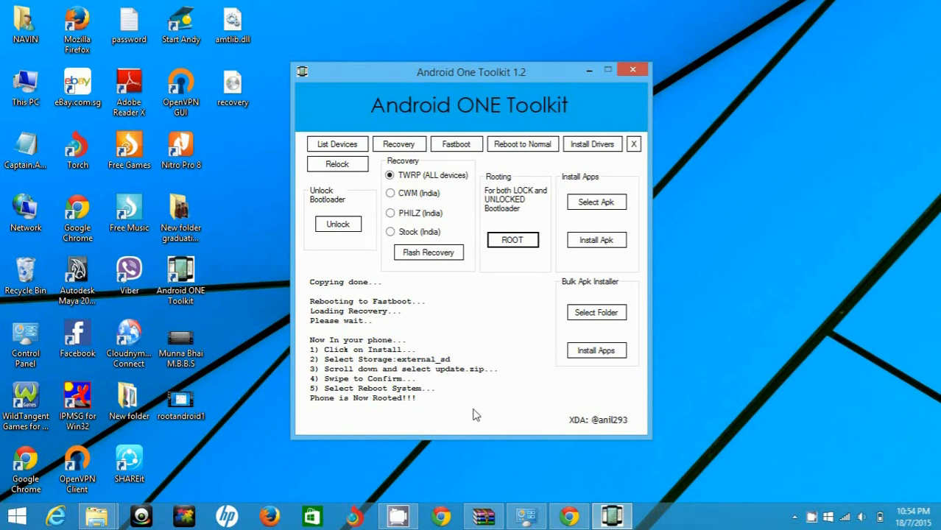